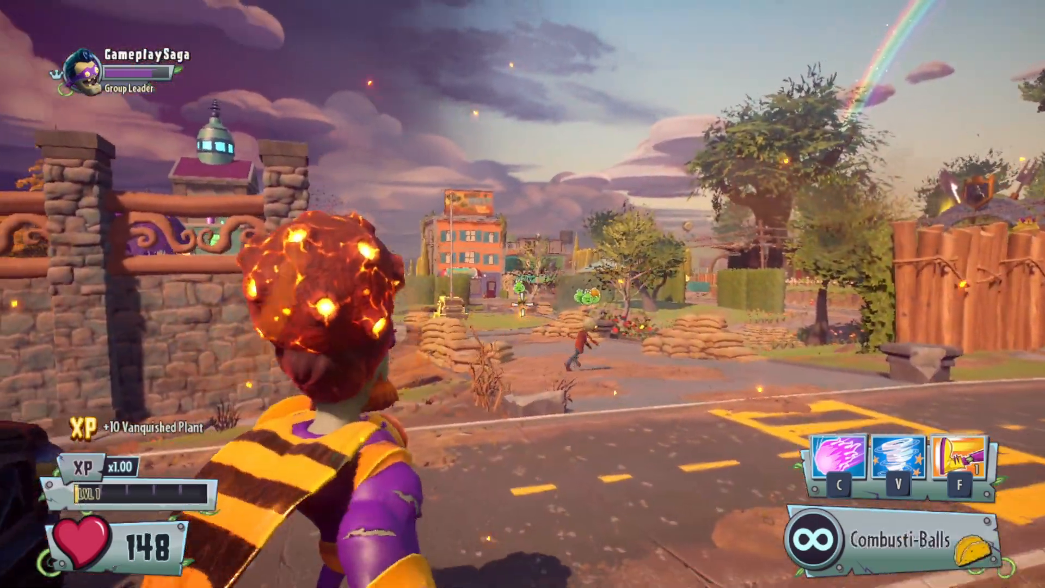
pyautogui.moveTo(522, 294)
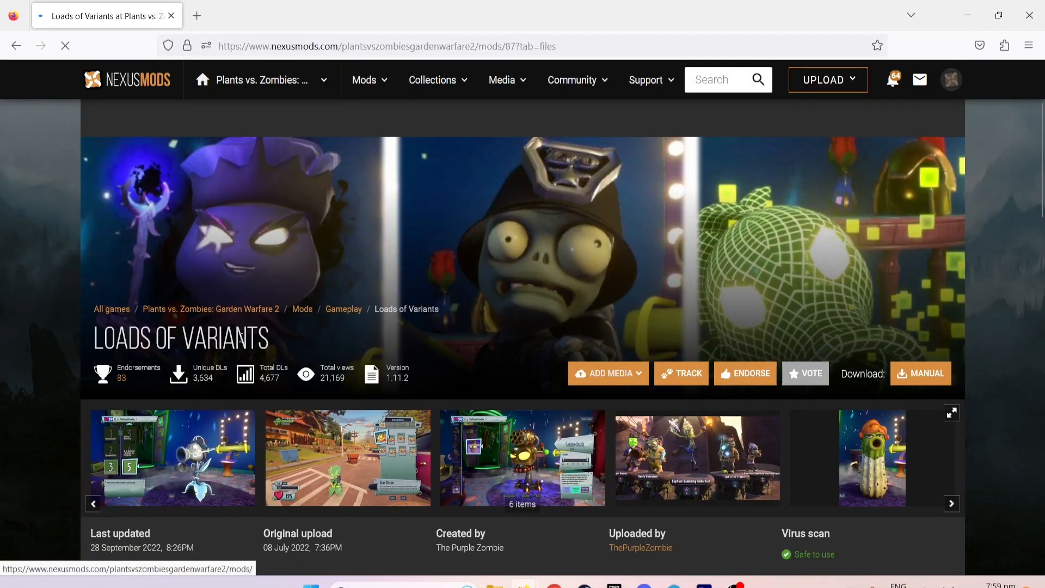
# Manually download the main Loads of Variants file, past the required-files notice.
pyautogui.doubleClick(237, 338)
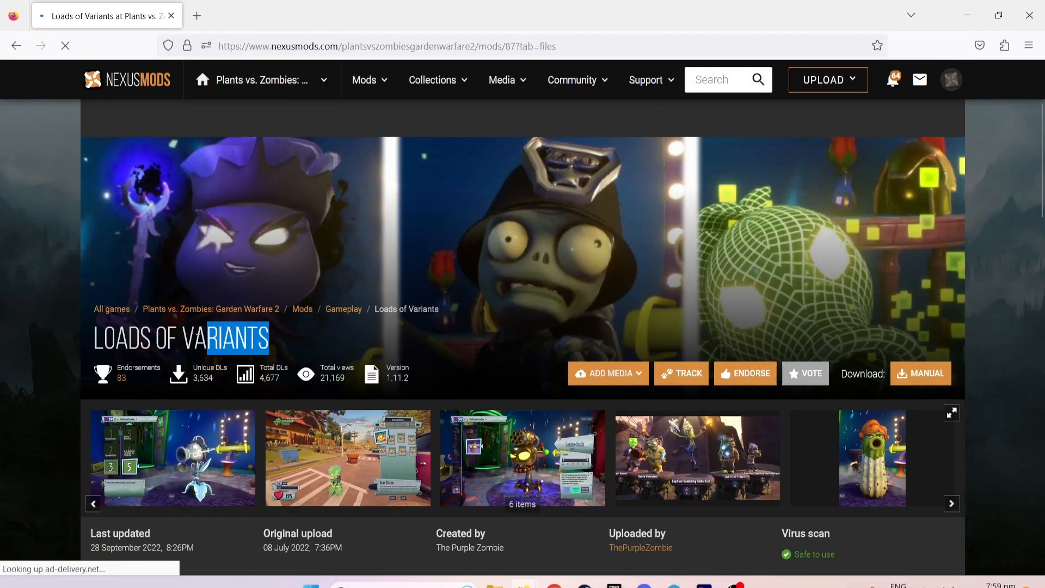
pyautogui.scroll(-3)
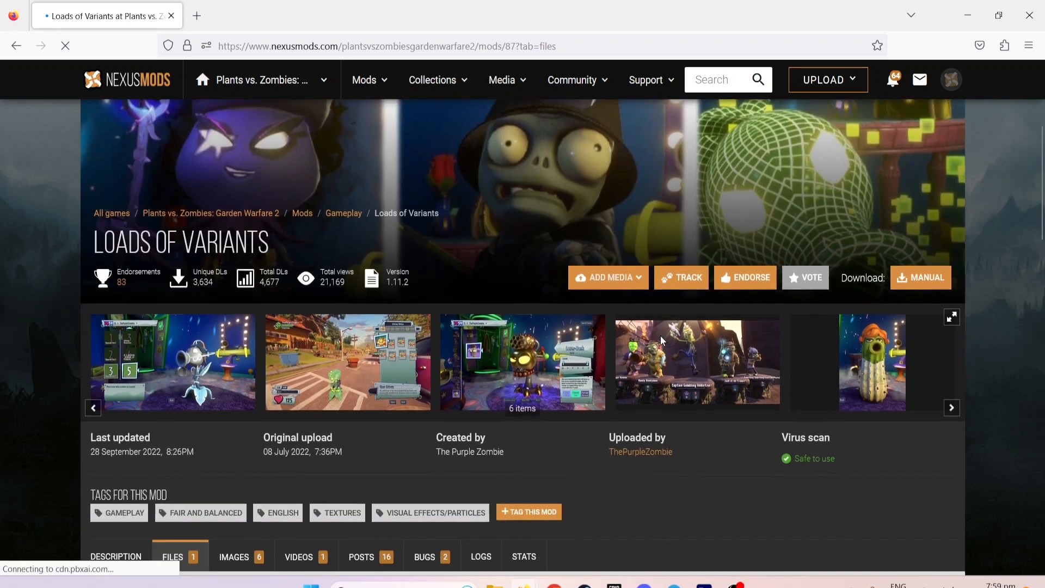
pyautogui.scroll(-3)
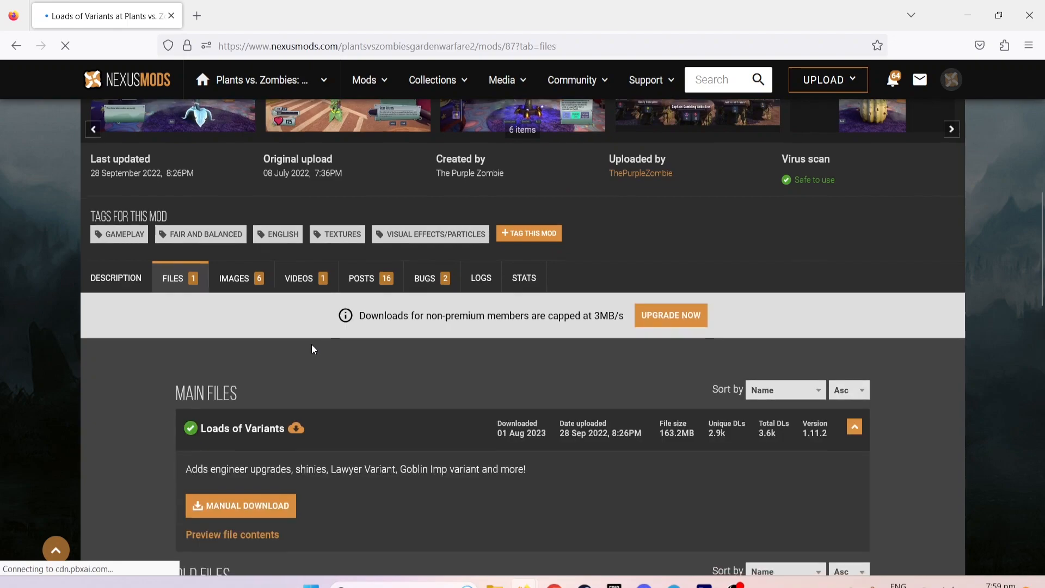
pyautogui.scroll(-3)
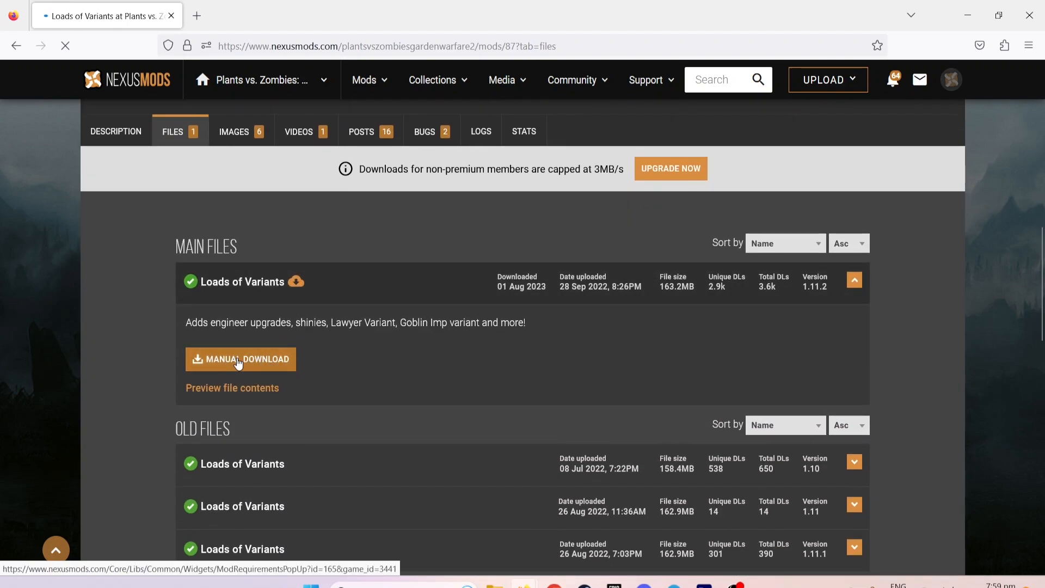
pyautogui.click(240, 358)
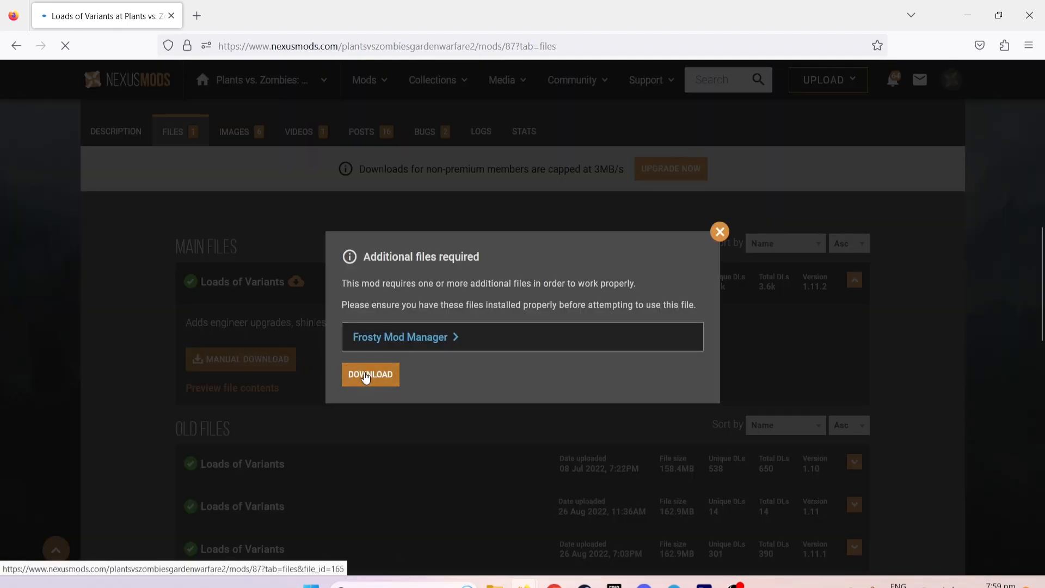
pyautogui.click(370, 374)
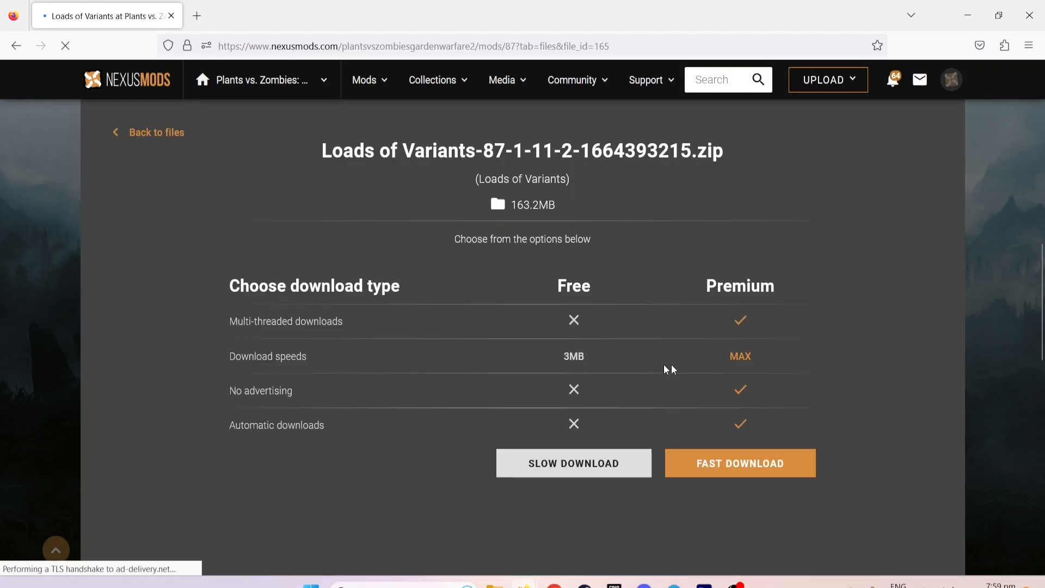
# Start the free Slow Download of the Loads of Variants 1.11.2 zip.
pyautogui.click(573, 464)
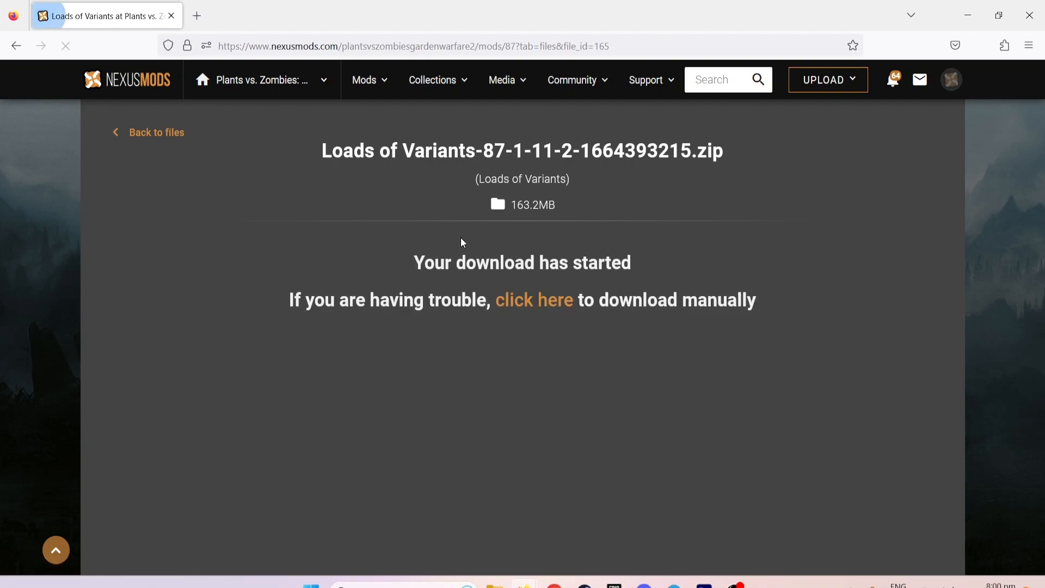
pyautogui.click(979, 45)
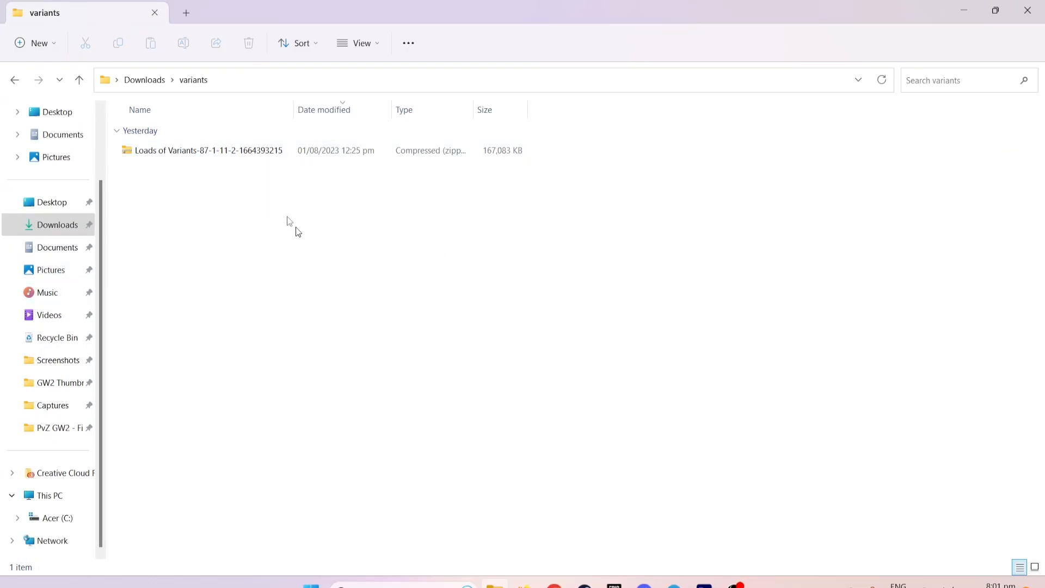
# Extract the Loads of Variants zip and open the folder containing LOV1.11.2 - Copy.fbmod.
pyautogui.click(208, 150)
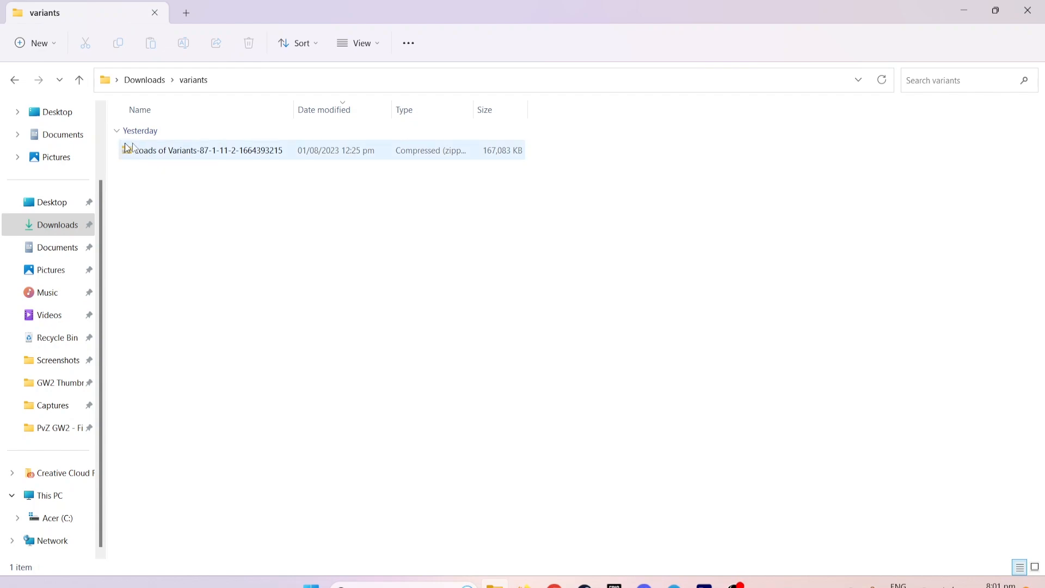
pyautogui.rightClick(200, 151)
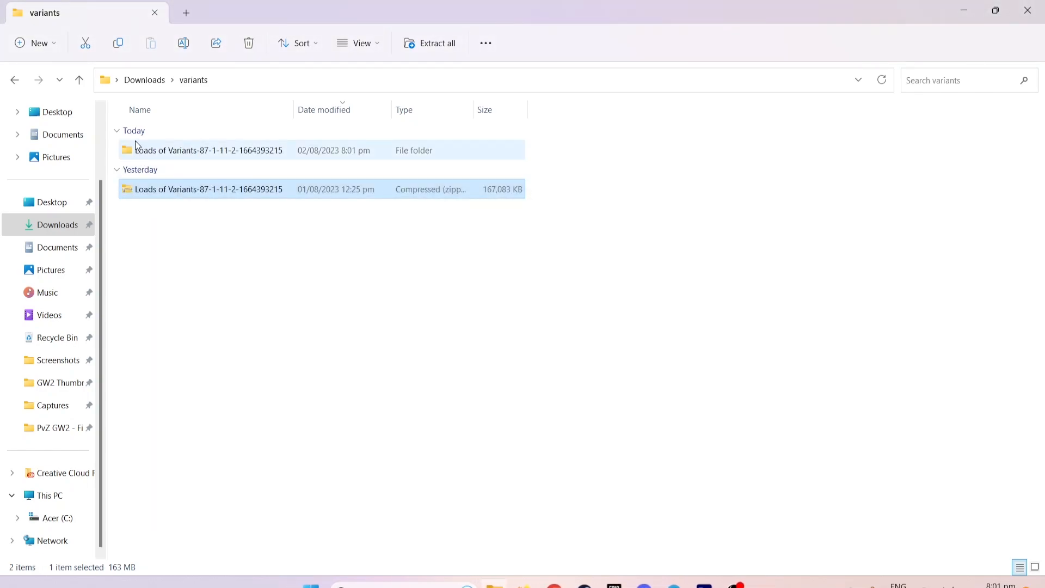
pyautogui.doubleClick(208, 151)
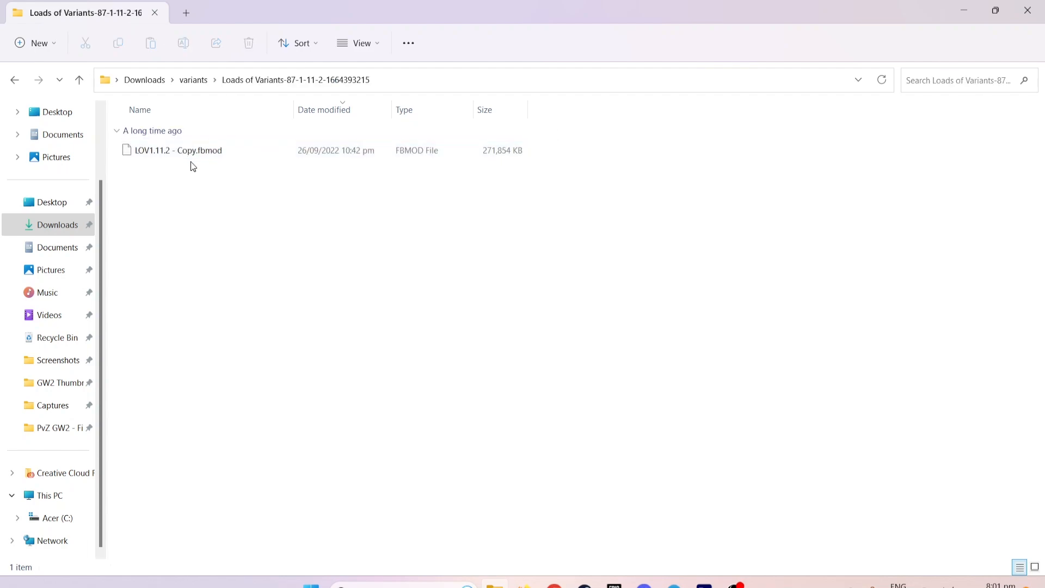
pyautogui.moveTo(177, 151)
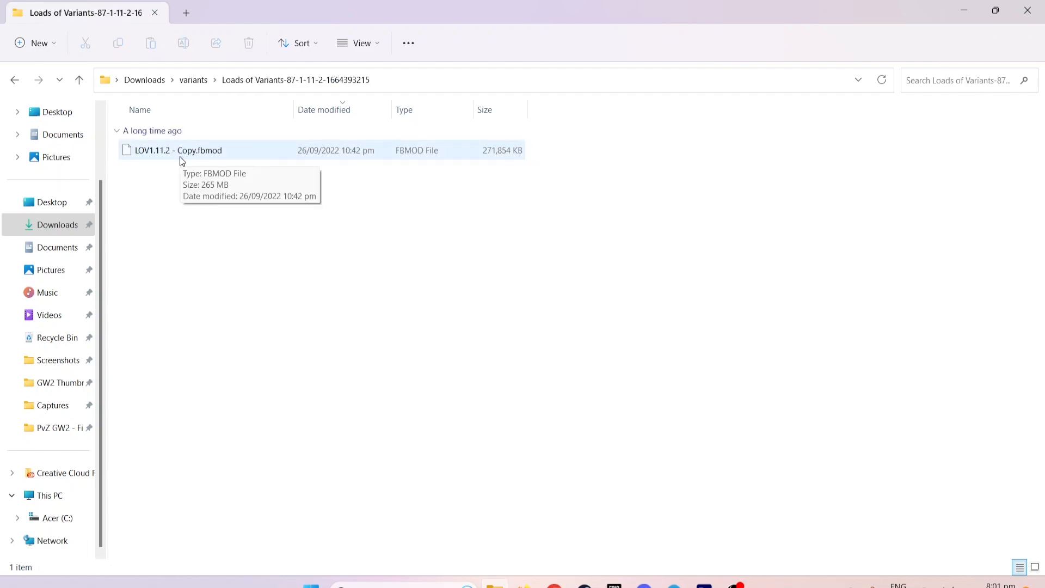
pyautogui.moveTo(954, 6)
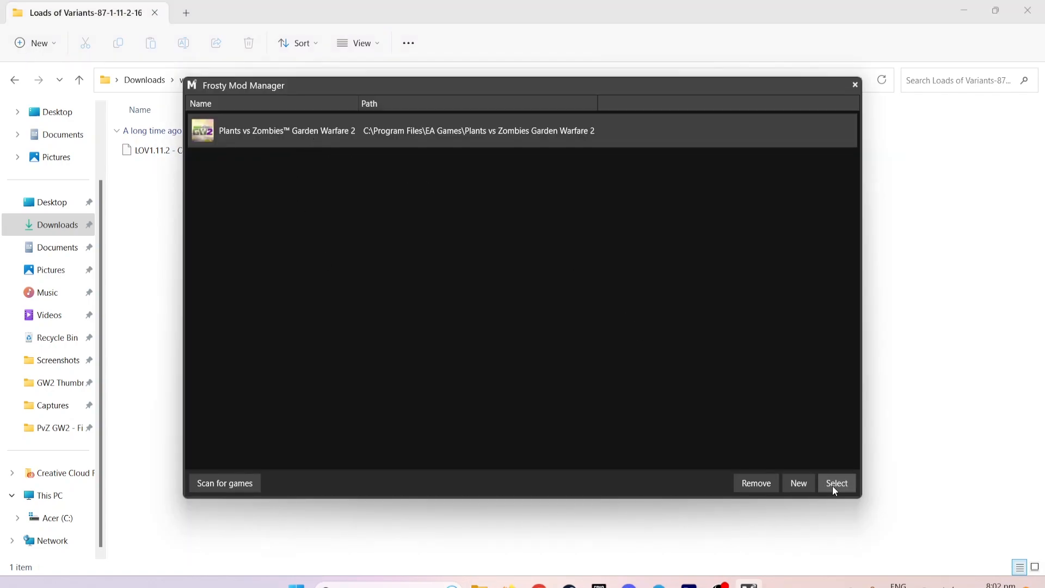
# Select the Garden Warfare 2 profile and import LOV1.11.2 - Copy.fbmod.
pyautogui.click(836, 483)
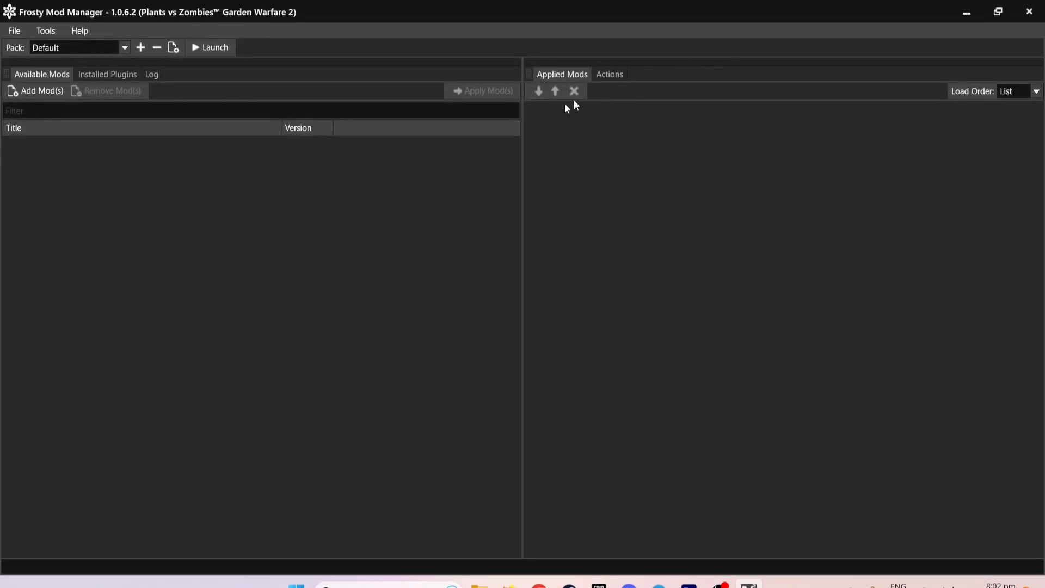
pyautogui.moveTo(395, 155)
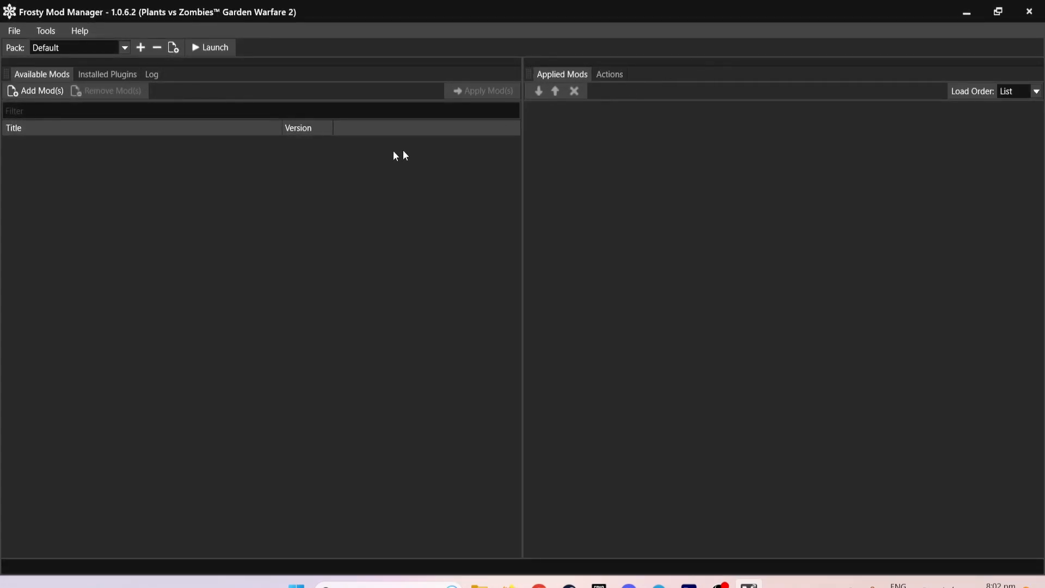
pyautogui.moveTo(76, 143)
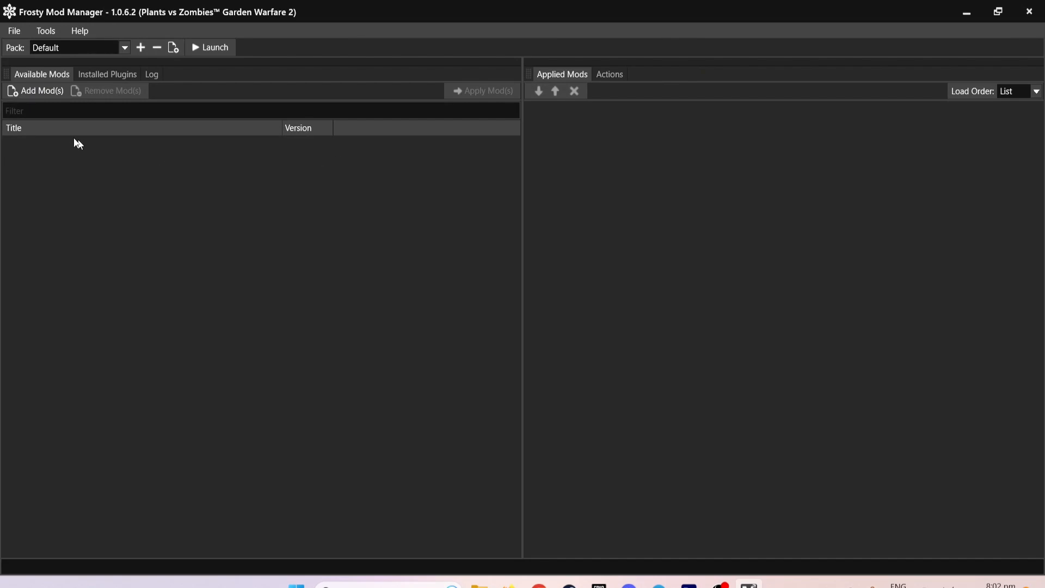
pyautogui.moveTo(630, 90)
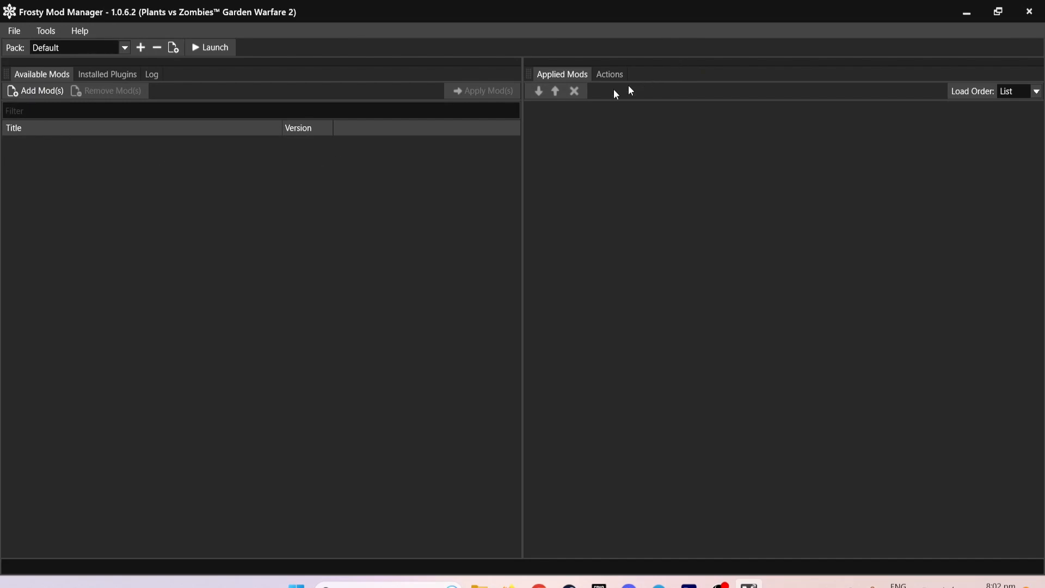
pyautogui.moveTo(36, 91)
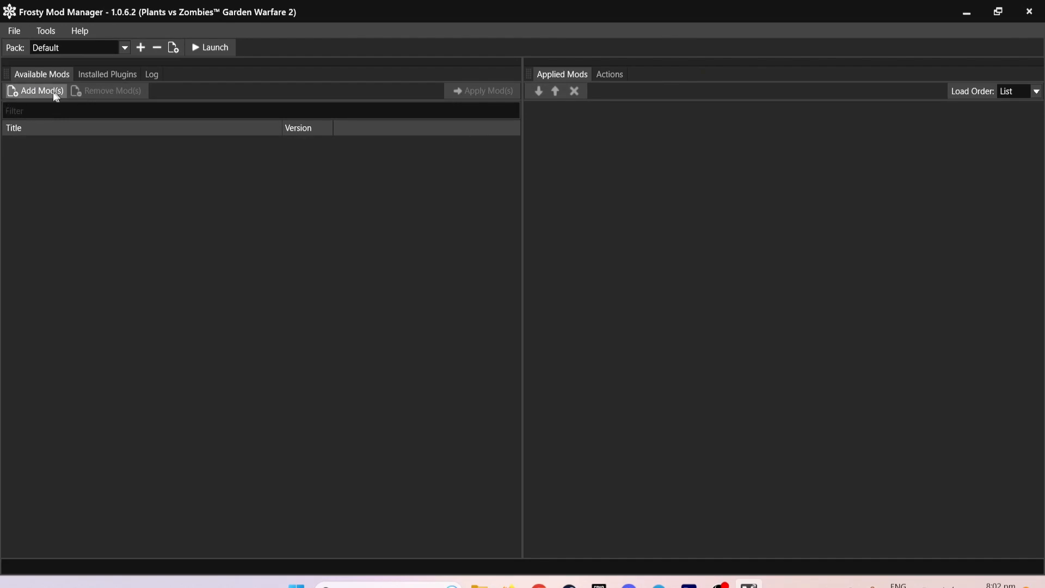
pyautogui.moveTo(38, 95)
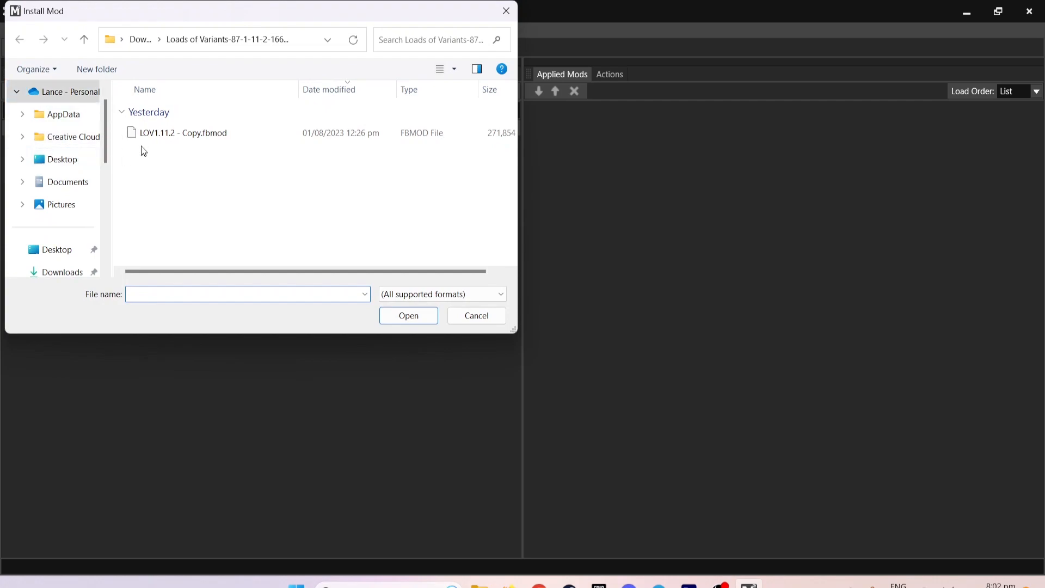
pyautogui.click(184, 133)
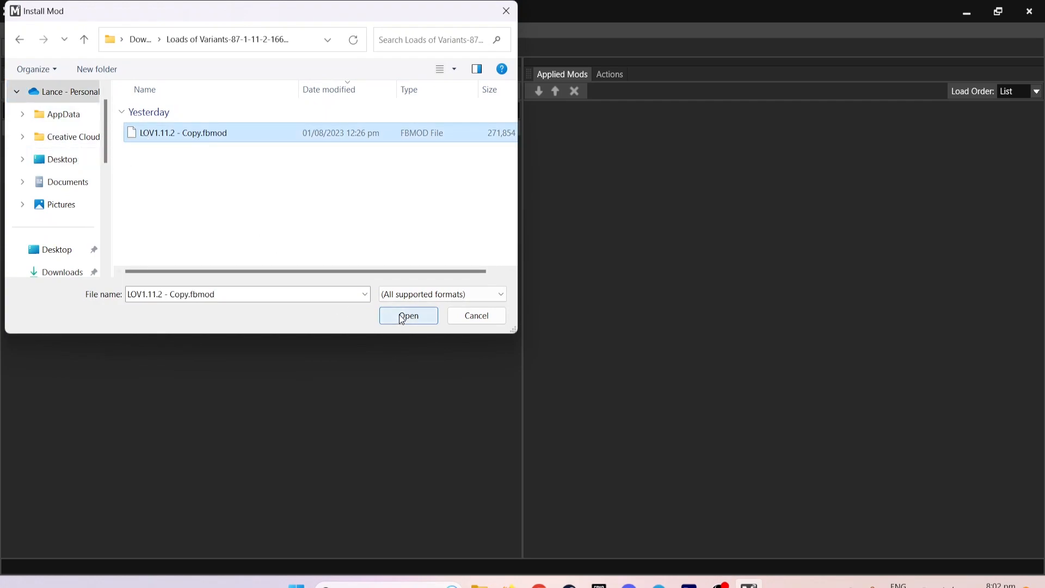
pyautogui.click(408, 315)
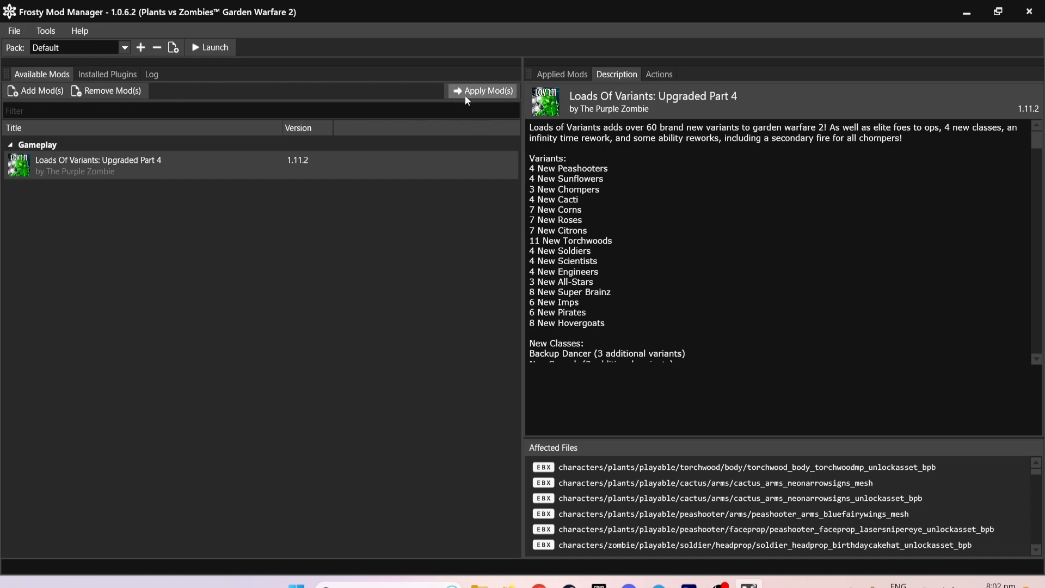
pyautogui.moveTo(490, 95)
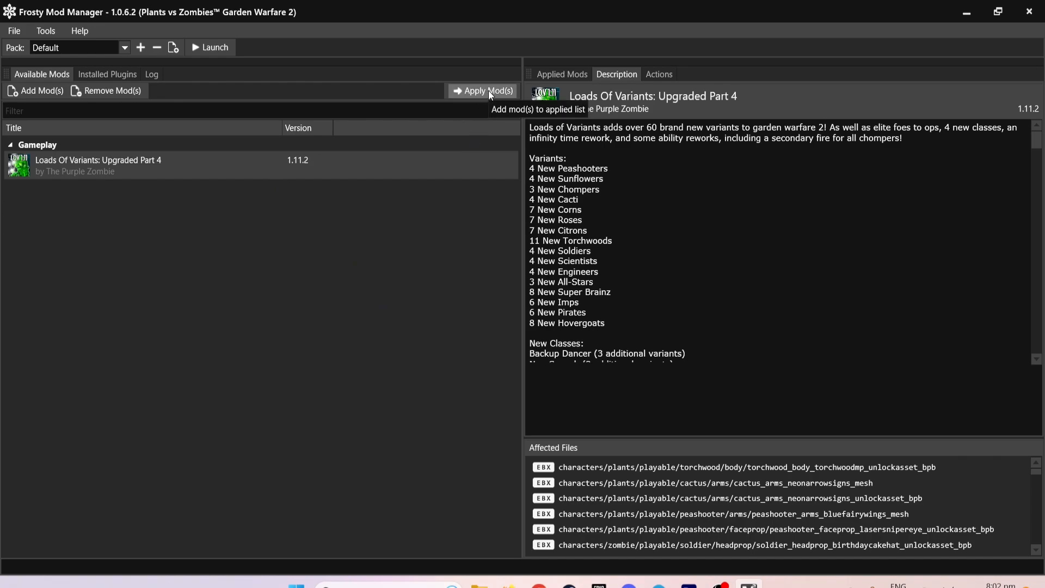
# Apply Loads Of Variants: Upgraded Part 4 so it appears checked in applied mods.
pyautogui.click(482, 90)
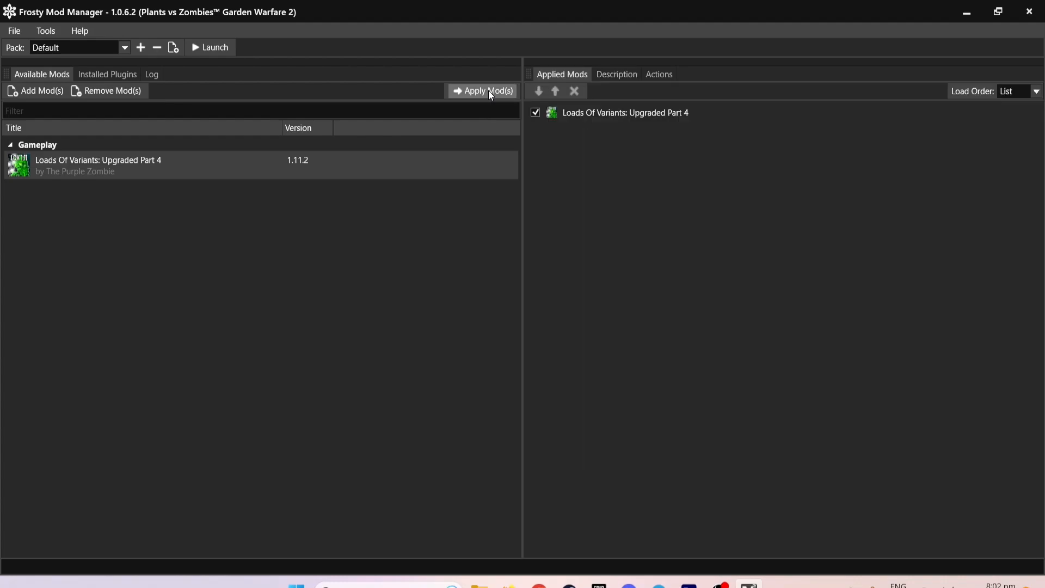
pyautogui.moveTo(701, 115)
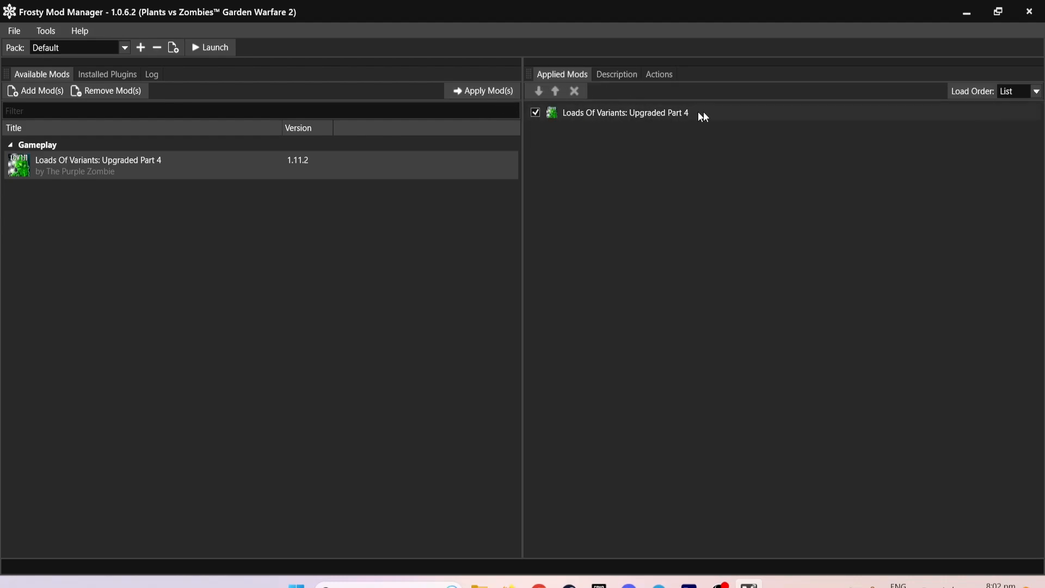
pyautogui.moveTo(364, 347)
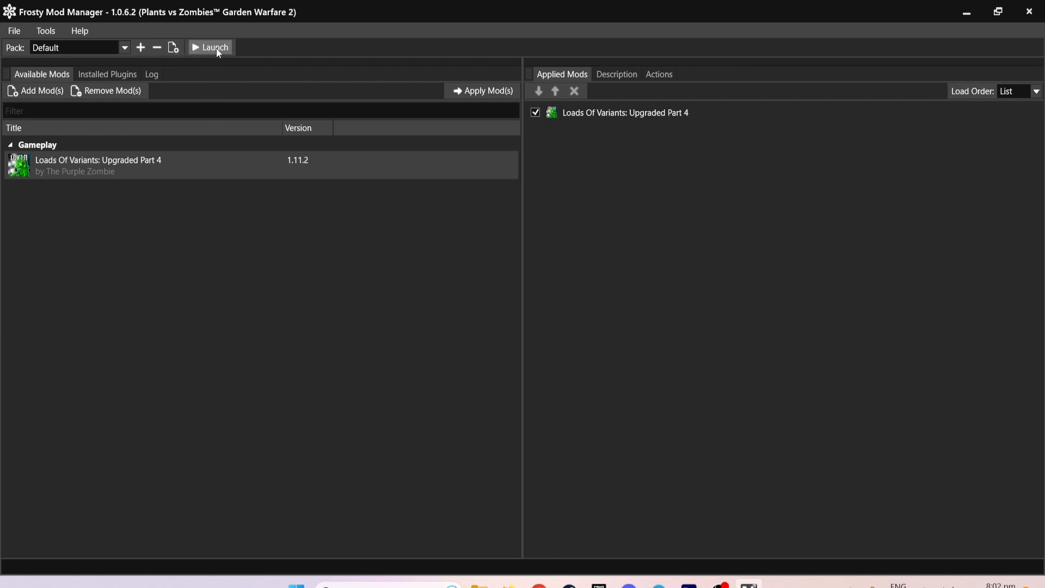
pyautogui.click(211, 47)
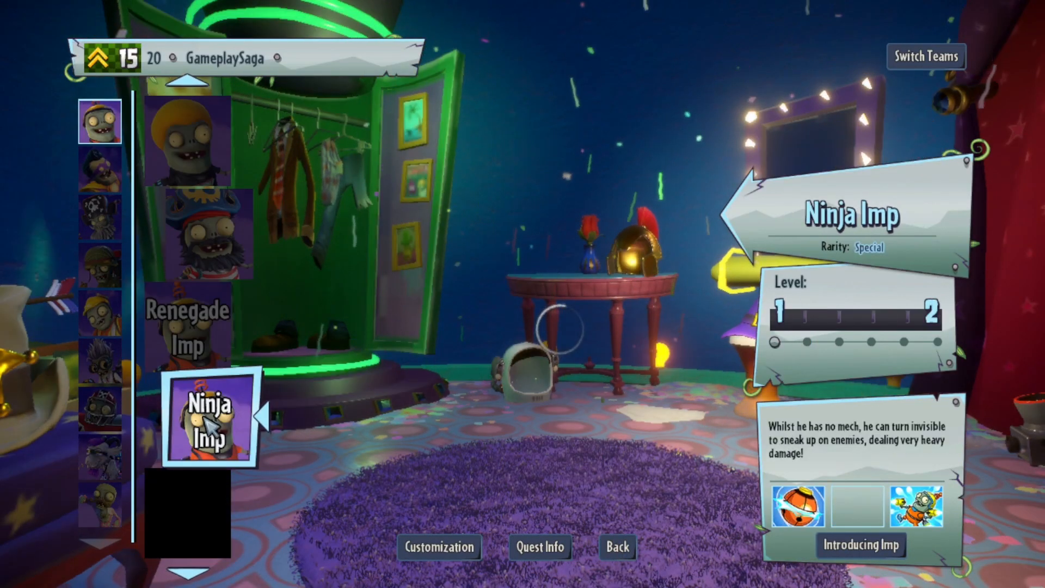
# Preview the Renegade Imp variant, then switch back to Ninja Imp.
pyautogui.click(186, 320)
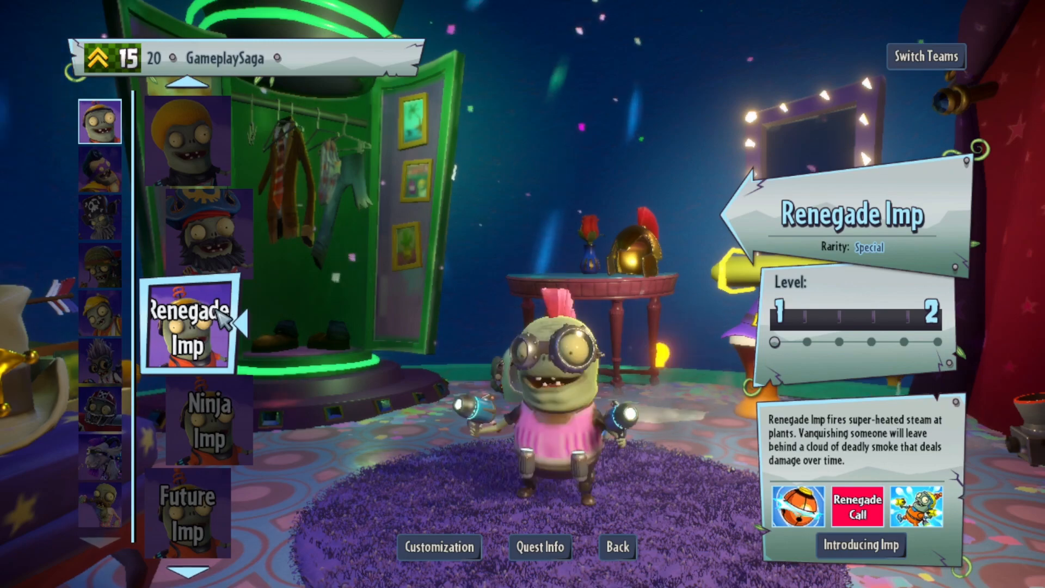
pyautogui.click(210, 424)
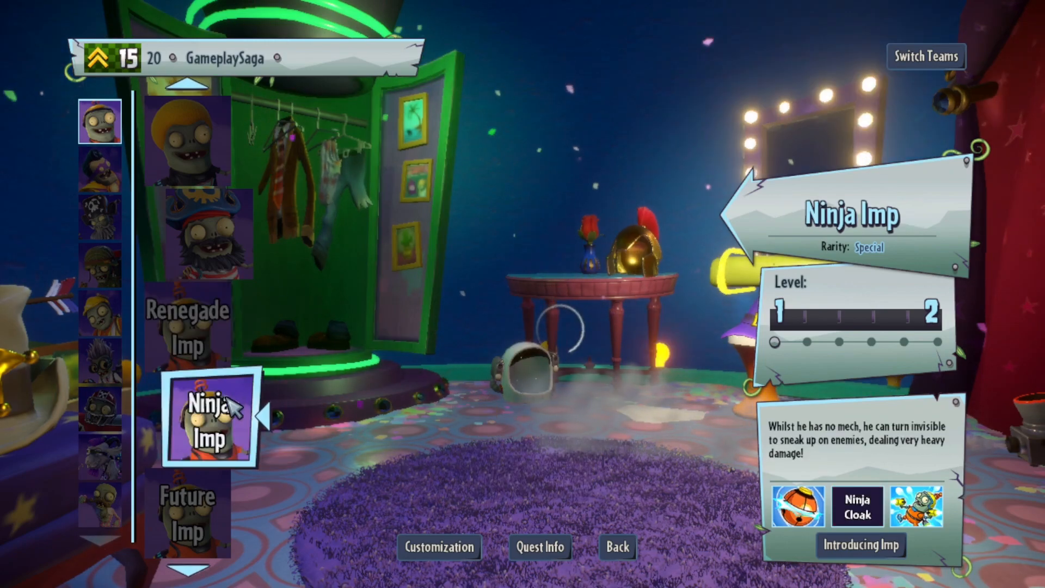